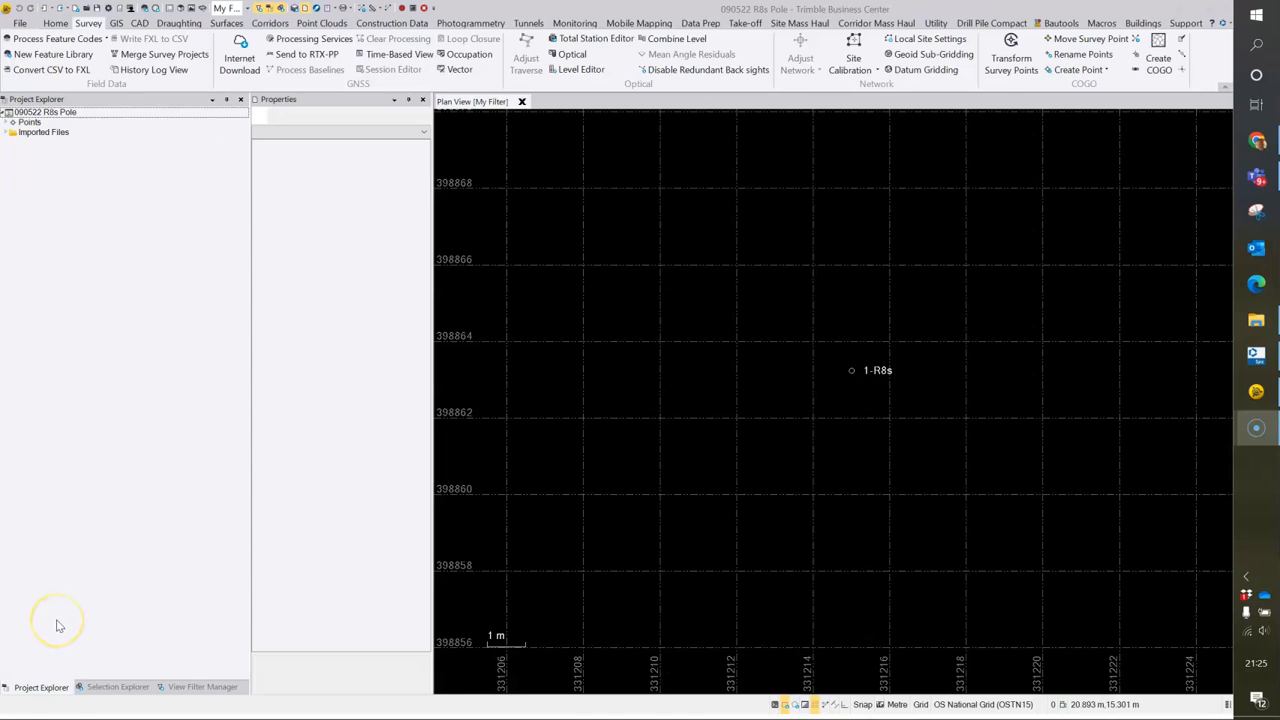
pyautogui.moveTo(80, 623)
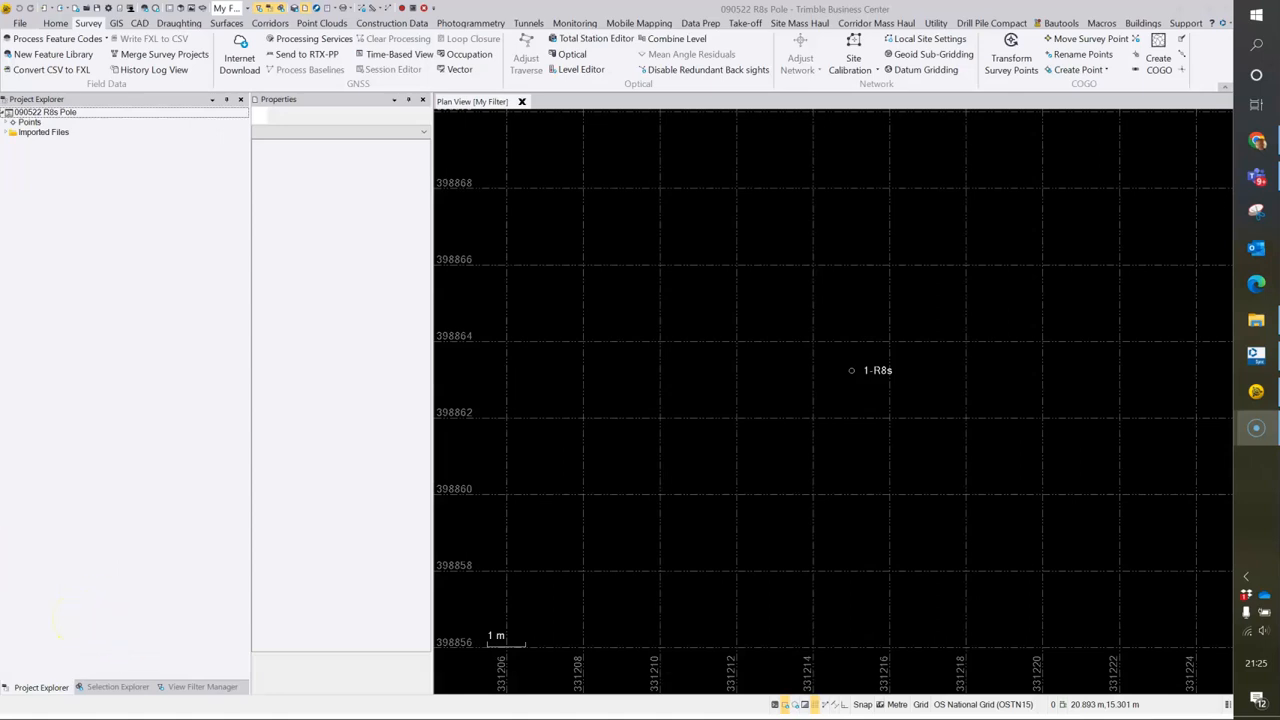
pyautogui.moveTo(208, 463)
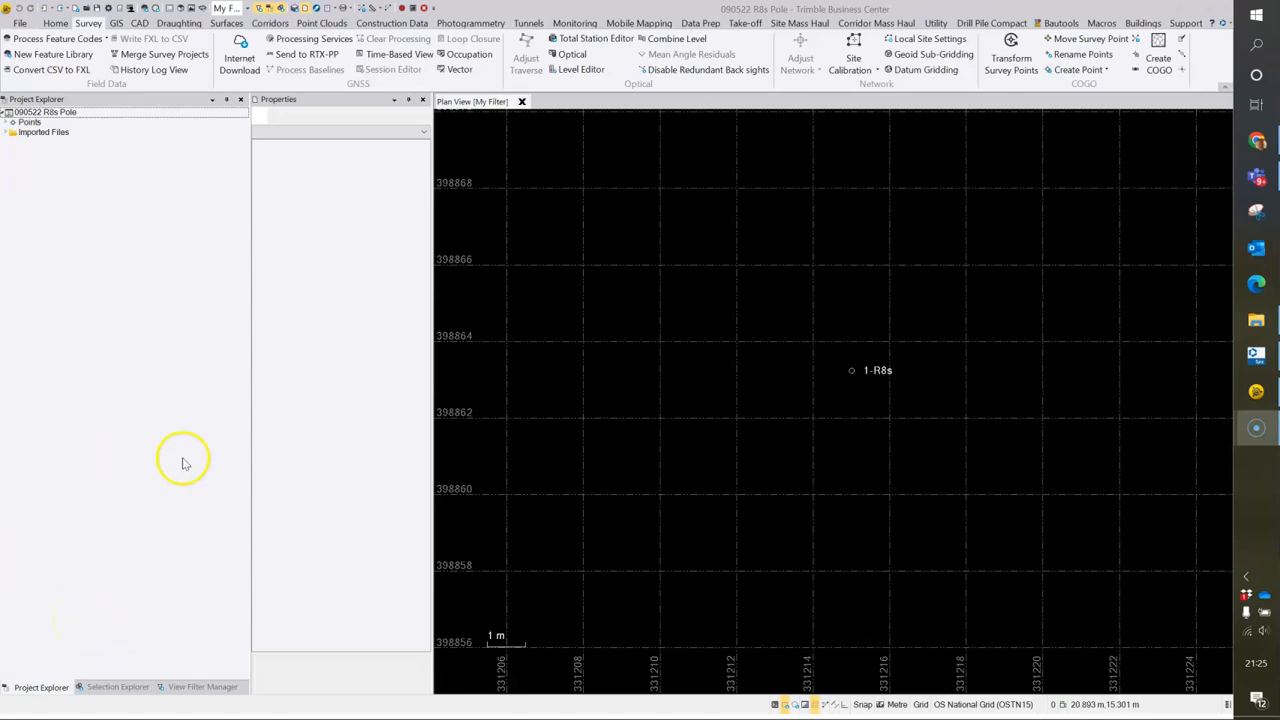
# Step: Show the Internet Download pane listing OS Net stations, orbits and correction services
pyautogui.click(239, 50)
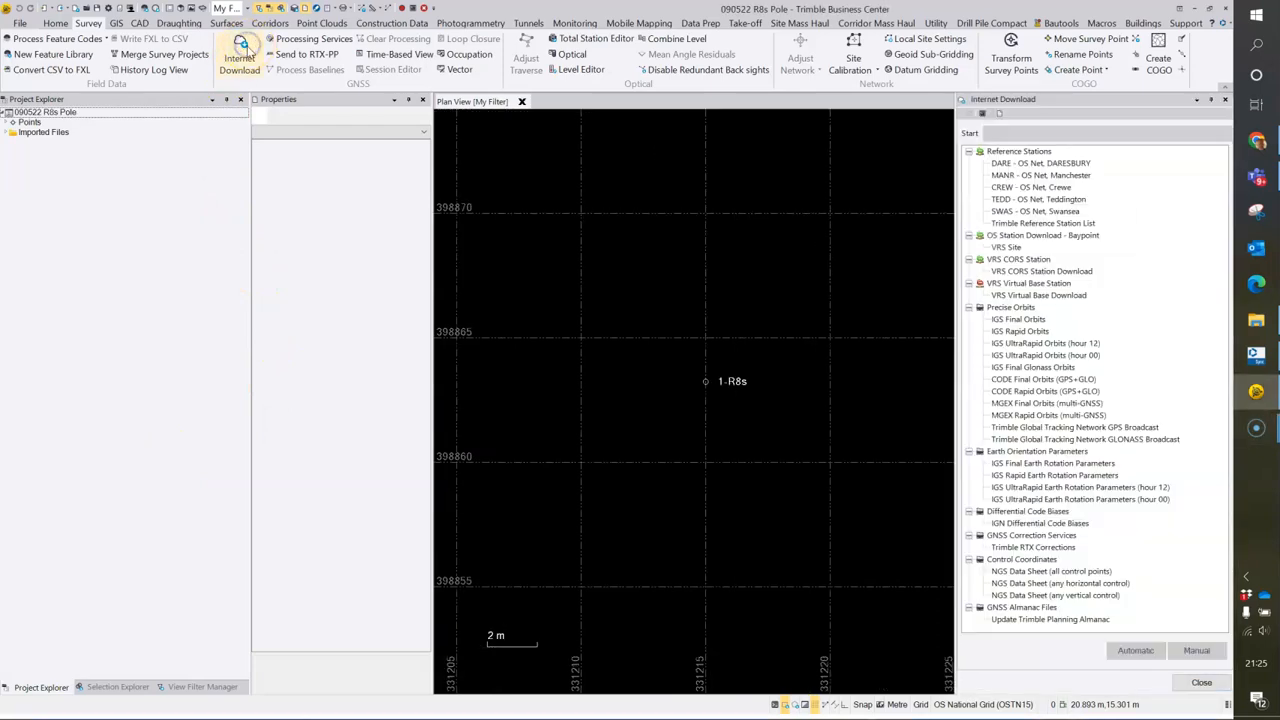
pyautogui.moveTo(1040, 152)
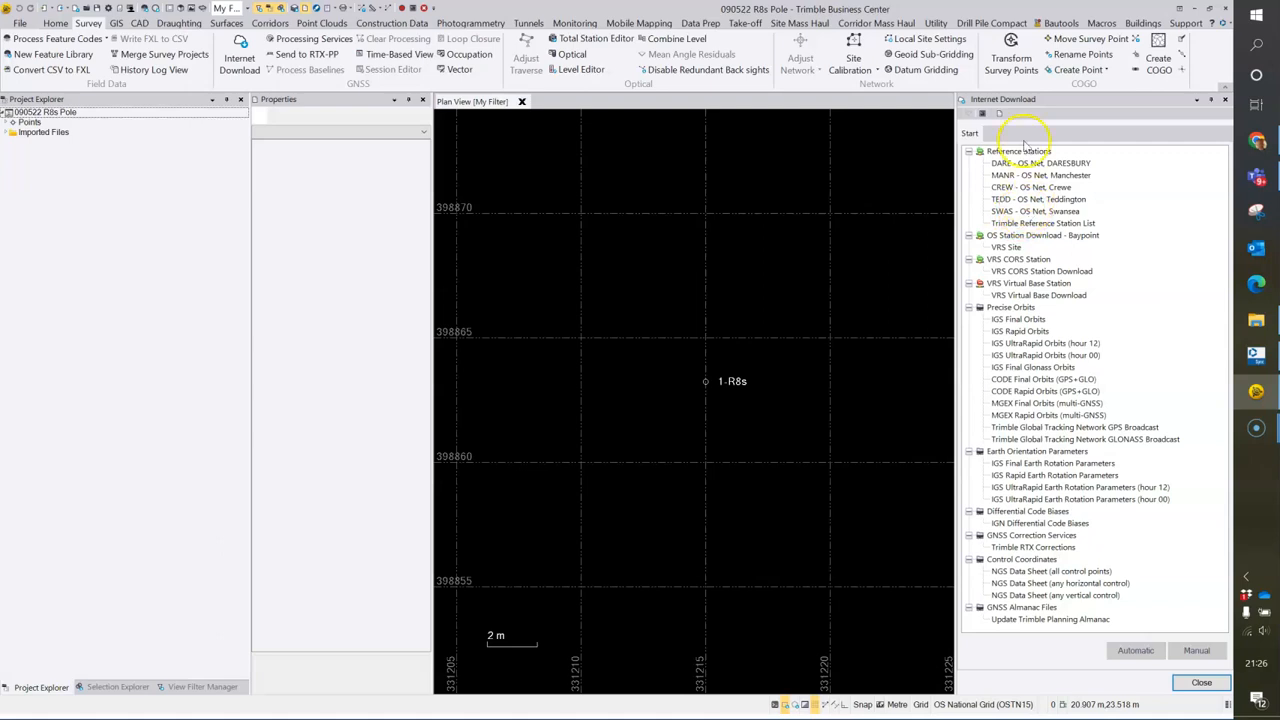
pyautogui.moveTo(982, 113)
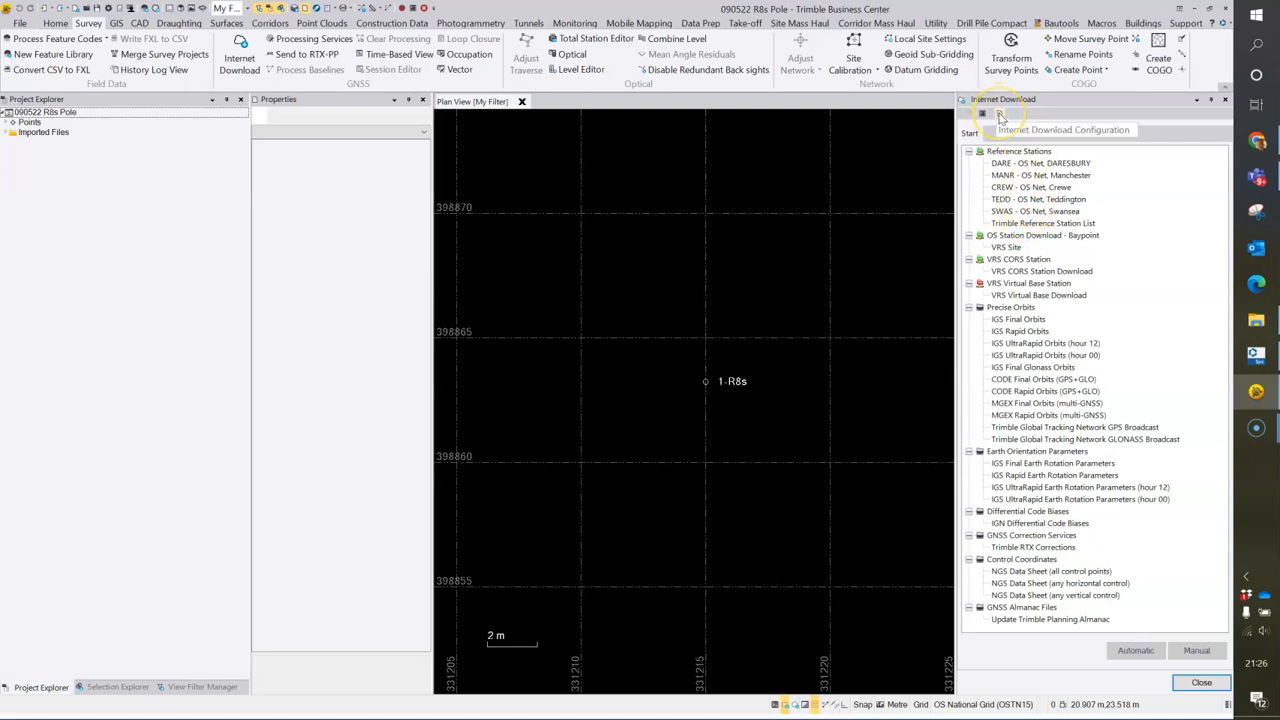
# Step: Start a new reference station site and pick OS Net, St Asaph from the predefined list
pyautogui.click(982, 113)
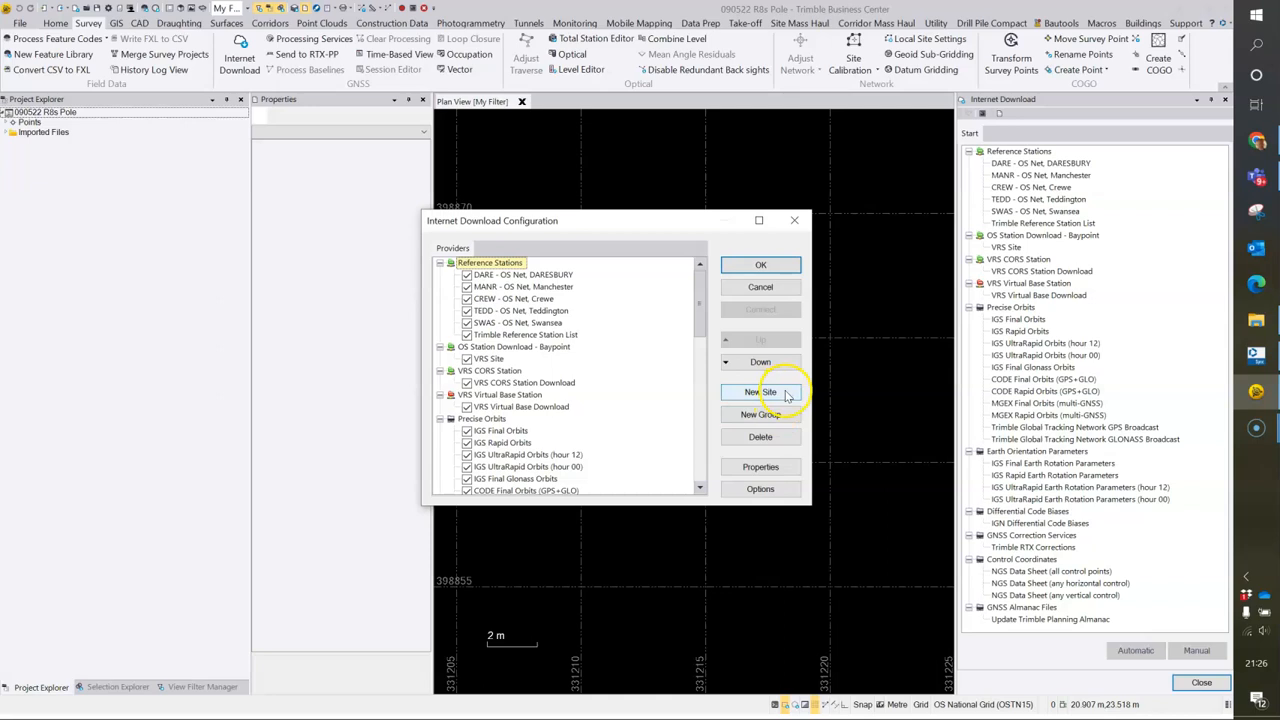
pyautogui.click(760, 392)
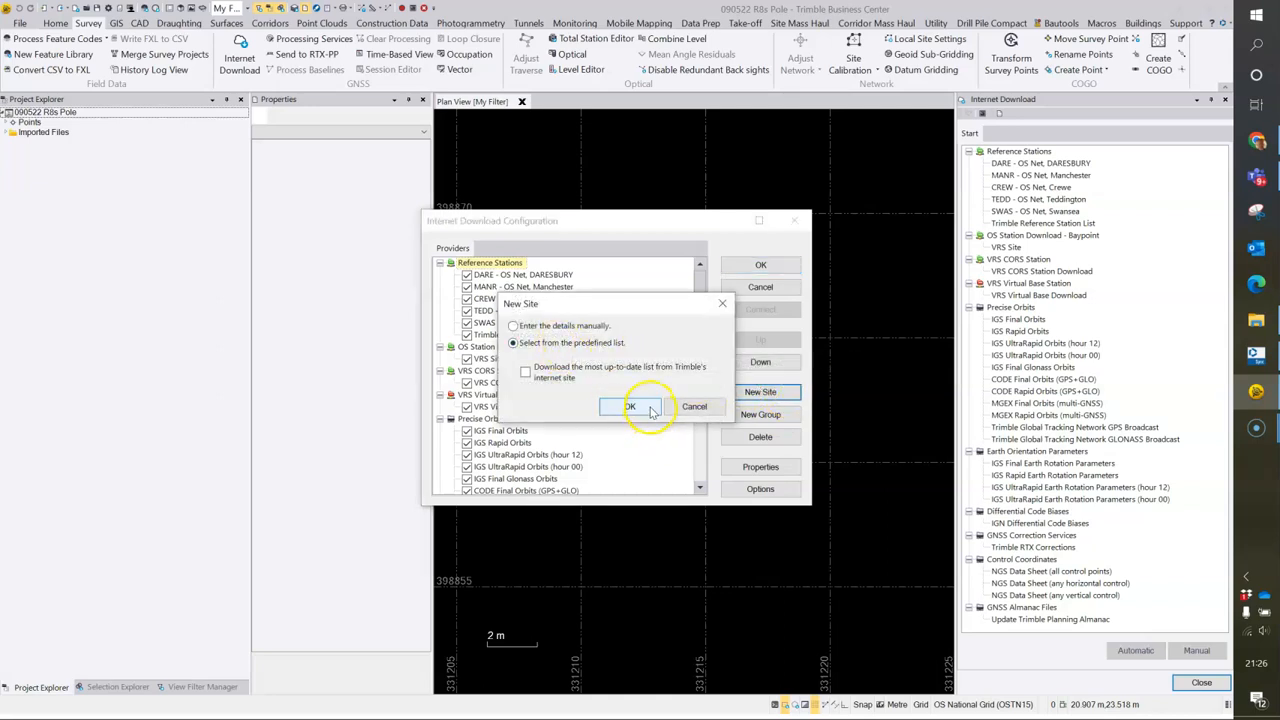
pyautogui.click(630, 406)
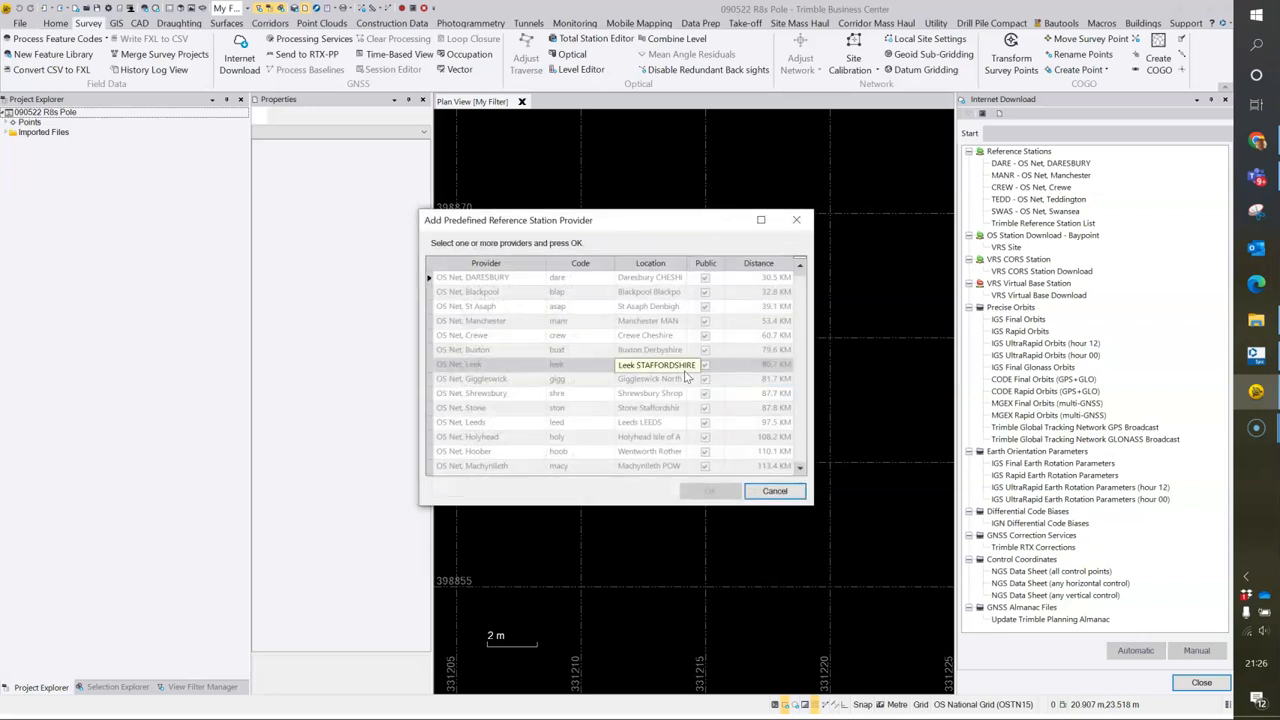
pyautogui.moveTo(515, 320)
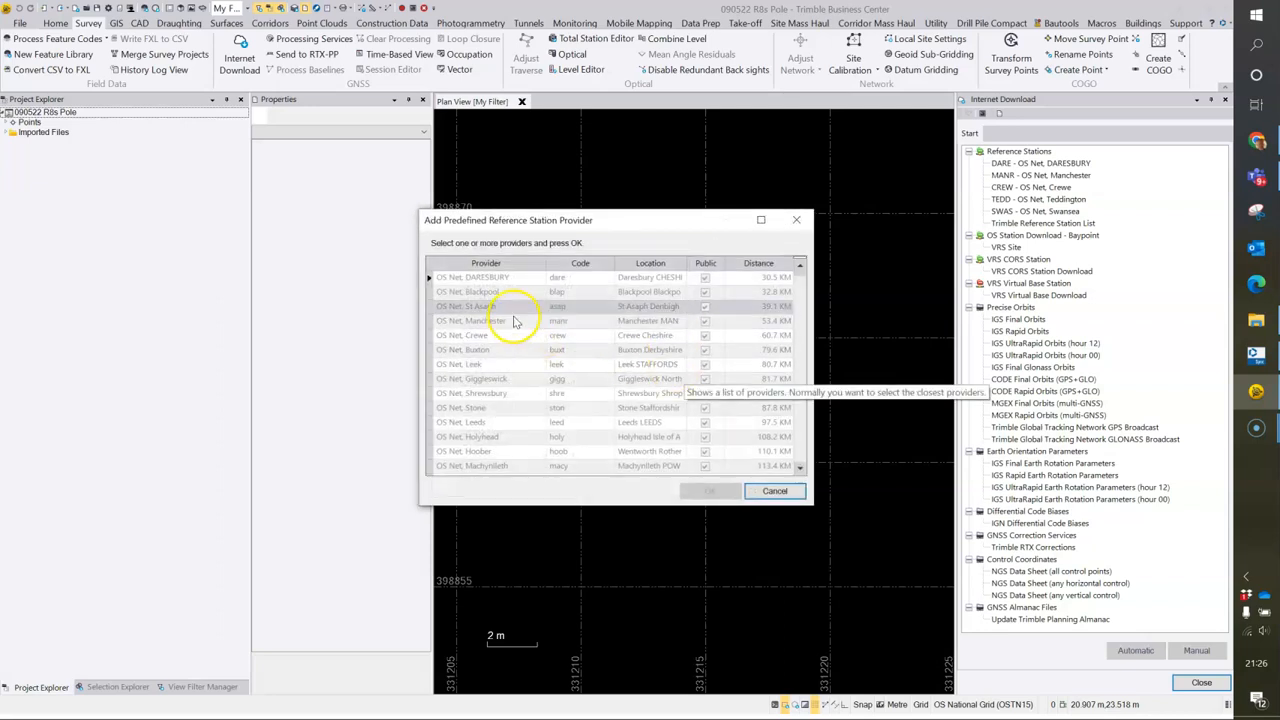
pyautogui.click(505, 306)
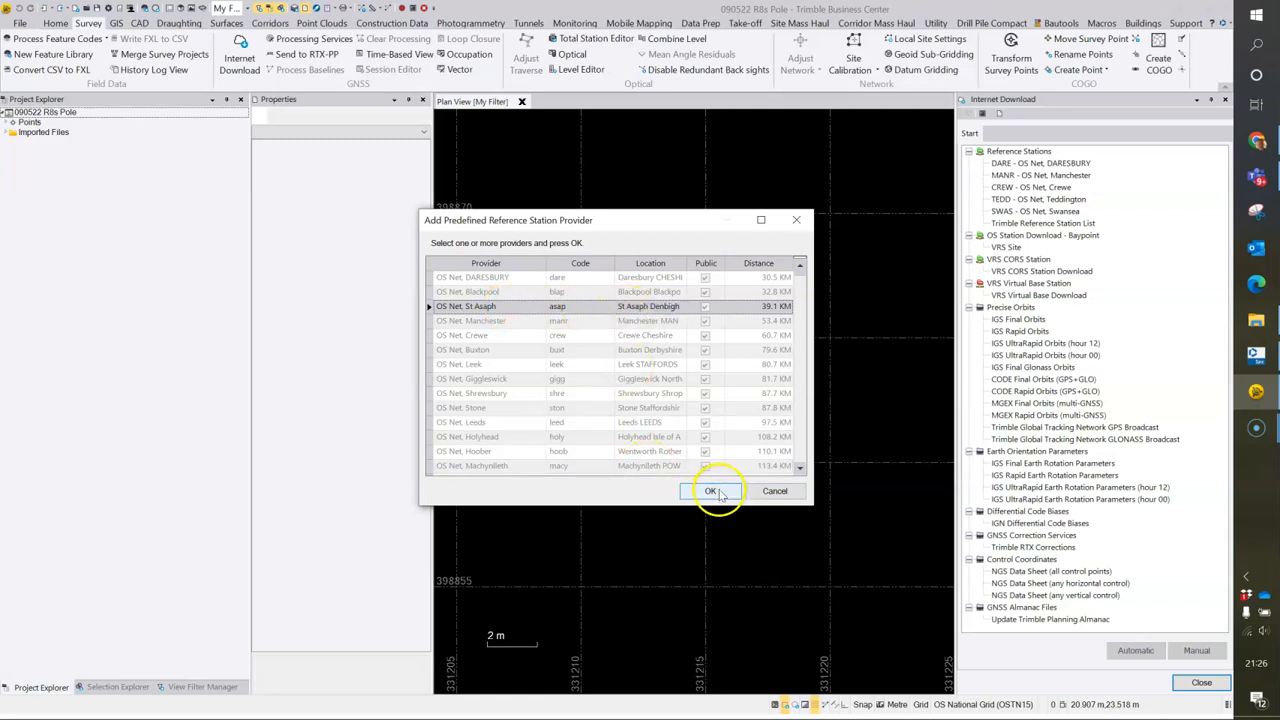
# Step: Confirm the St Asaph (ASAP) site properties and save the download configuration
pyautogui.click(714, 491)
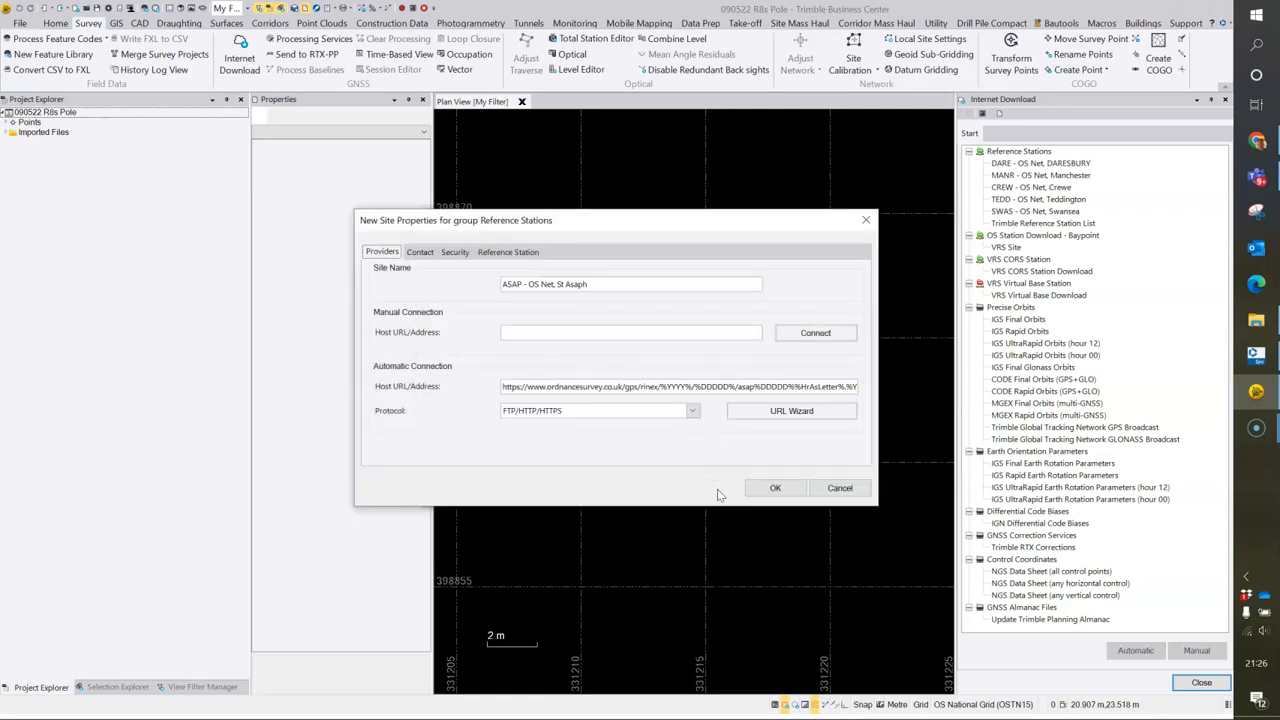
pyautogui.moveTo(775, 488)
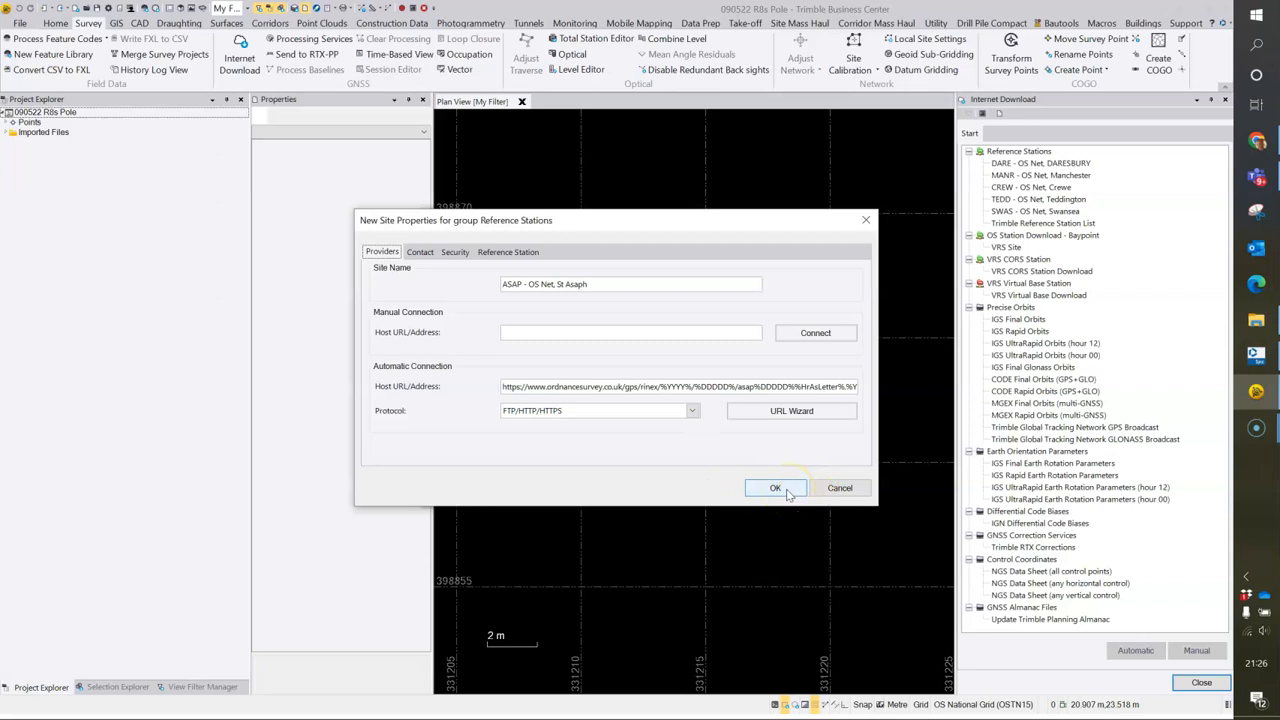
pyautogui.click(774, 487)
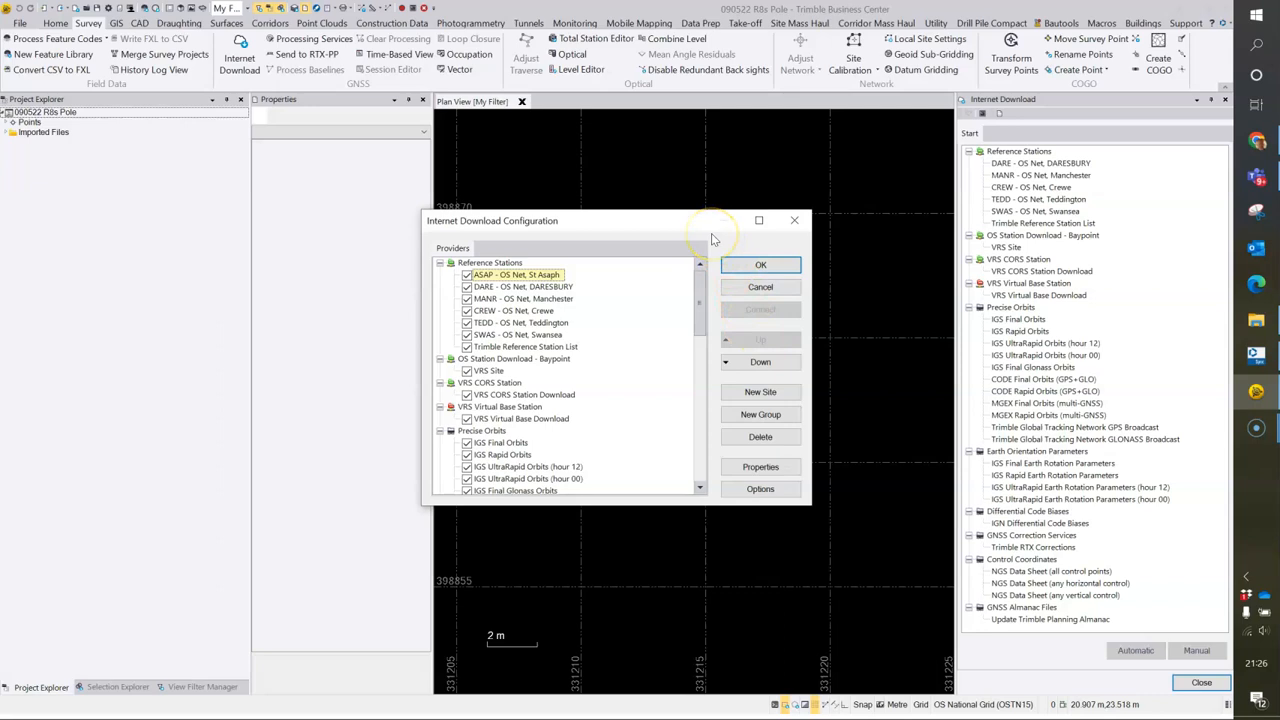
pyautogui.moveTo(730, 253)
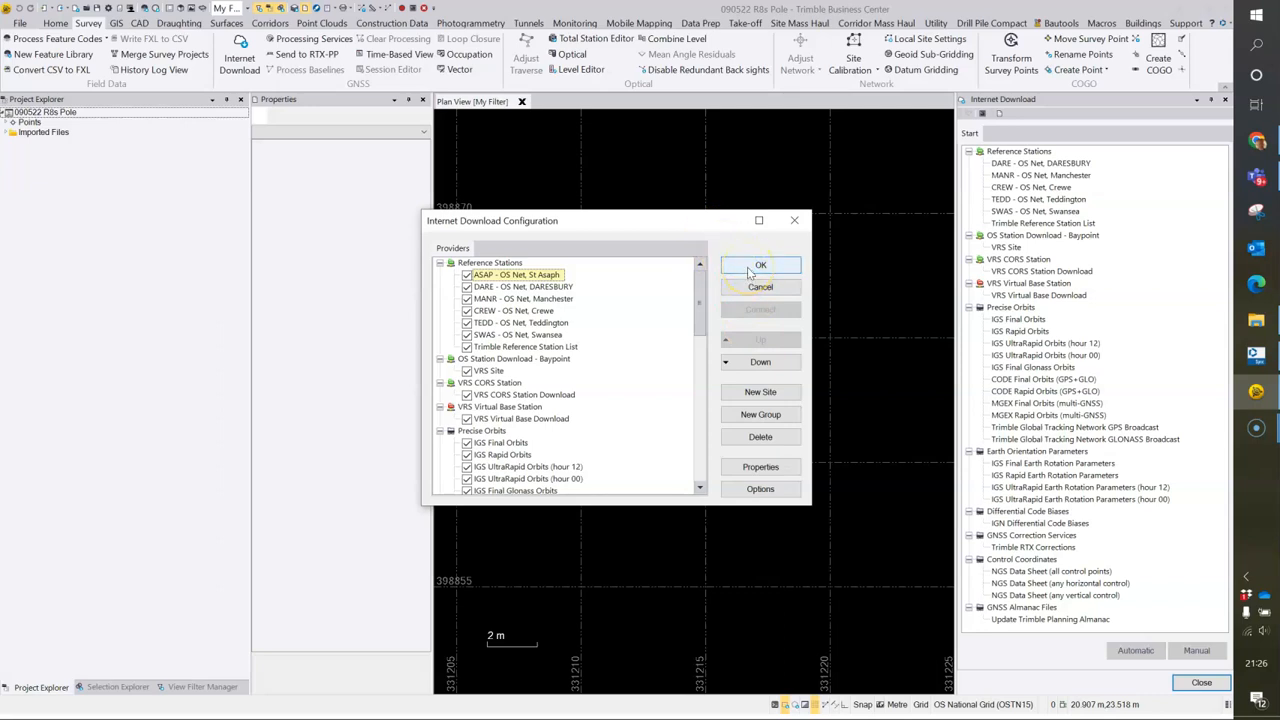
pyautogui.click(760, 264)
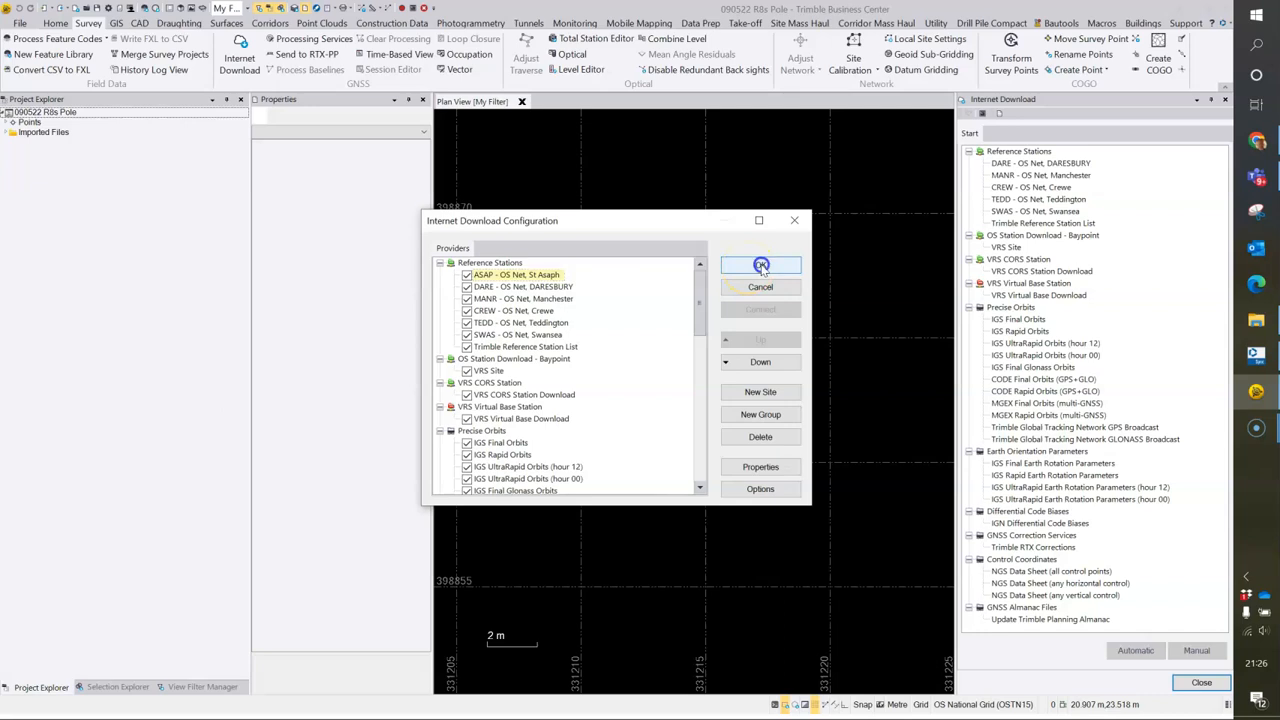
# Step: Download ASAP - OS Net, St Asaph files for the project time span
pyautogui.click(760, 264)
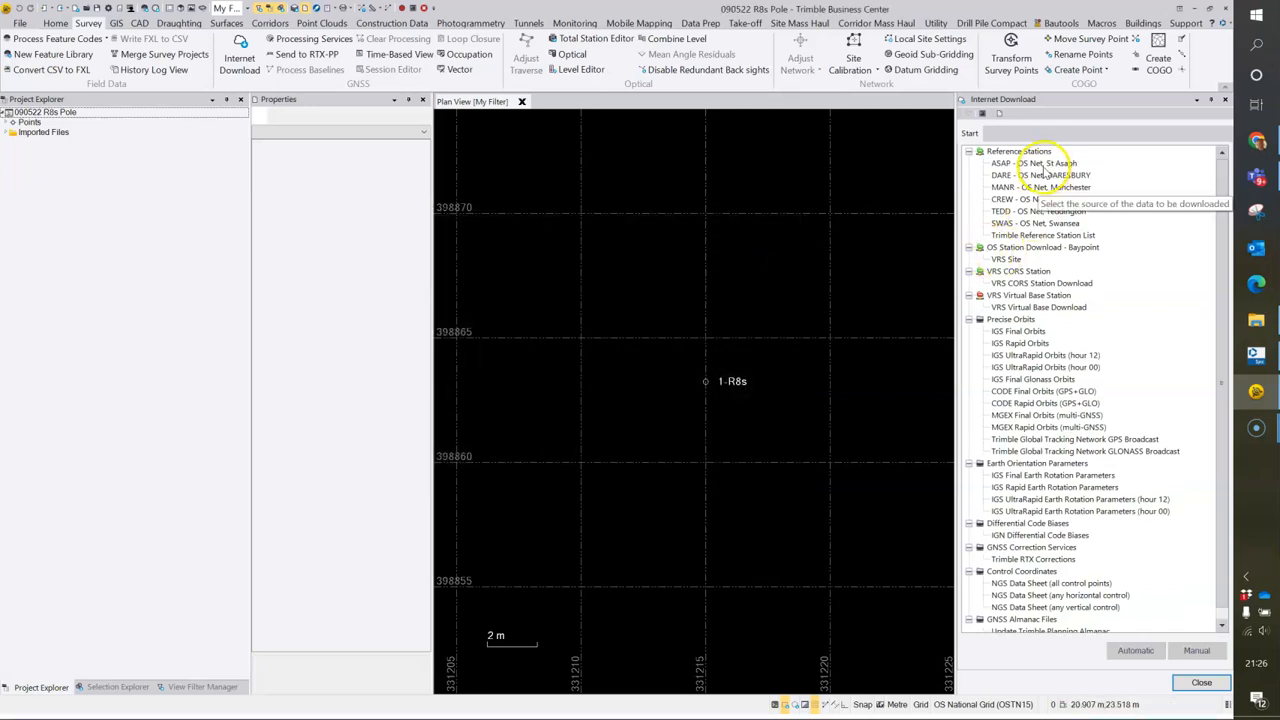
pyautogui.click(1033, 163)
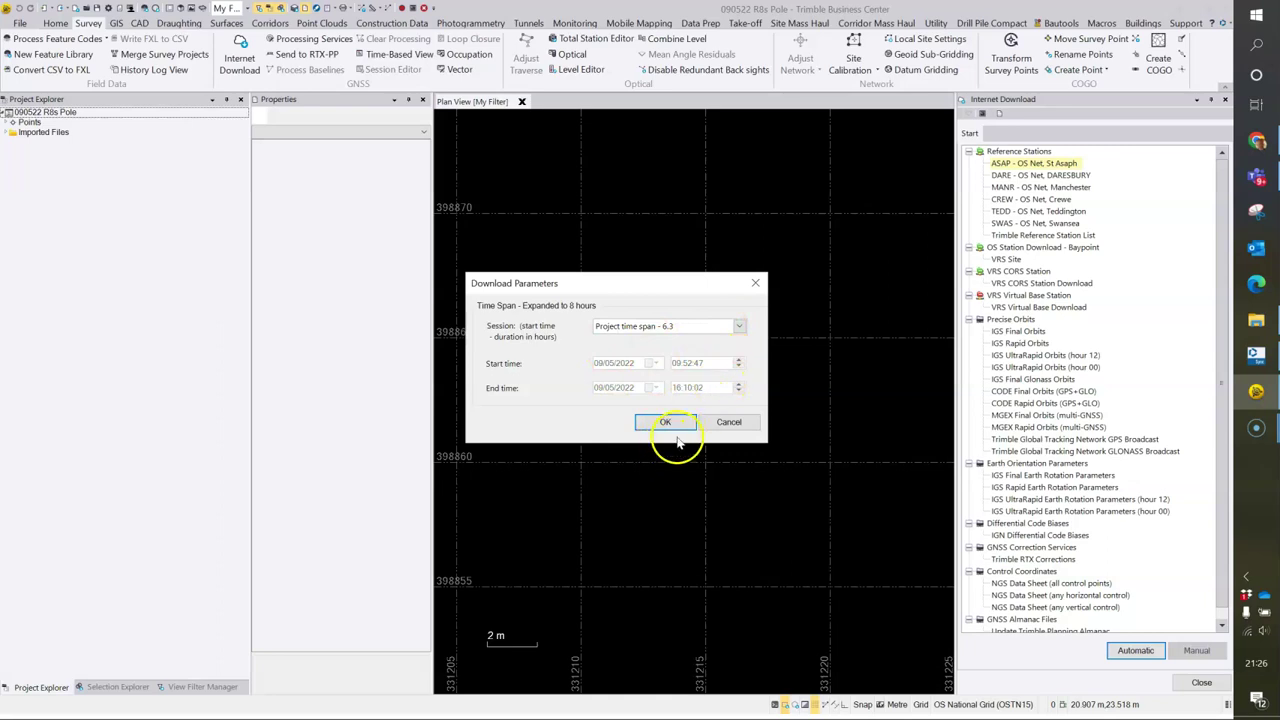
pyautogui.click(665, 422)
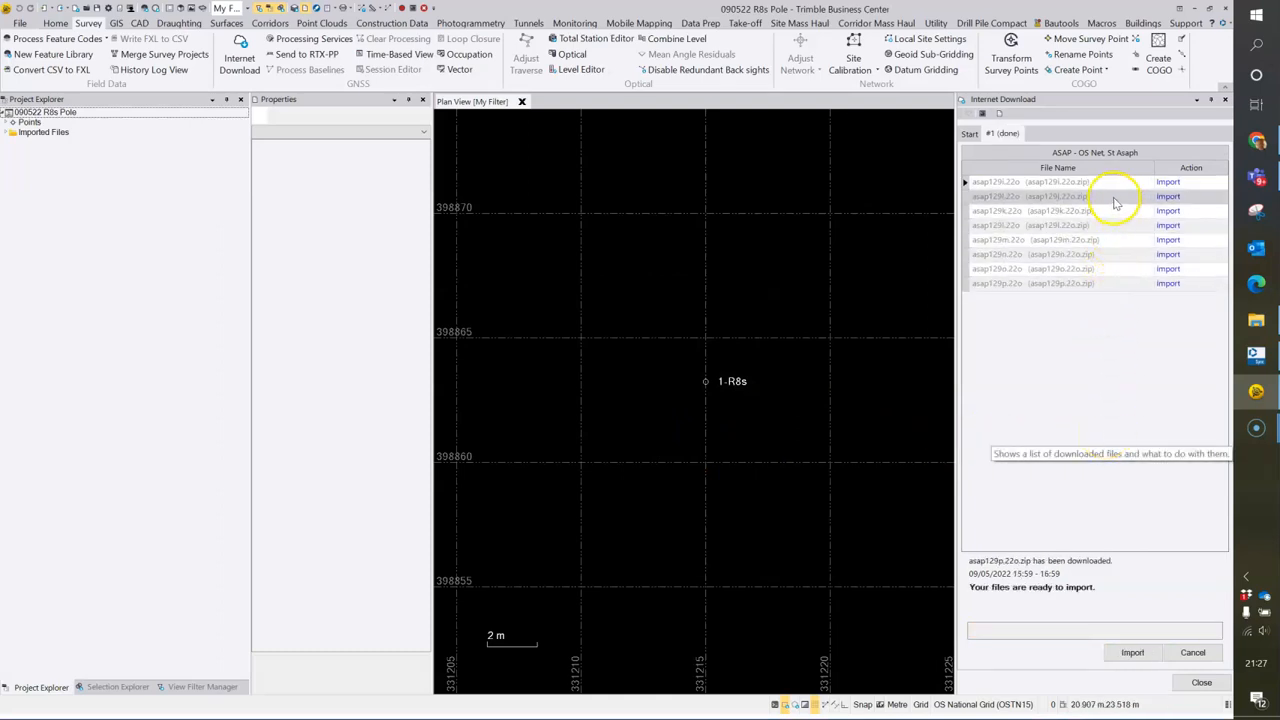
pyautogui.moveTo(1084, 423)
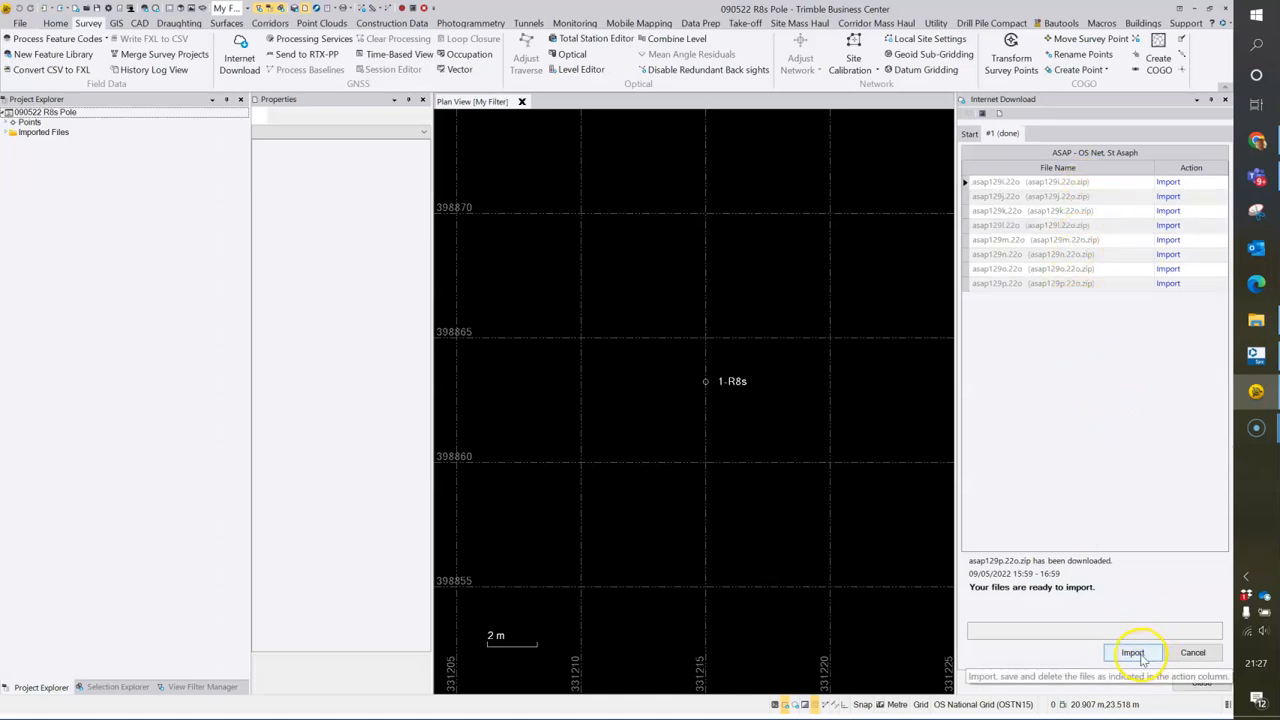
# Step: Import the downloaded St Asaph files and confirm the Receiver Raw Data Check In
pyautogui.click(1133, 653)
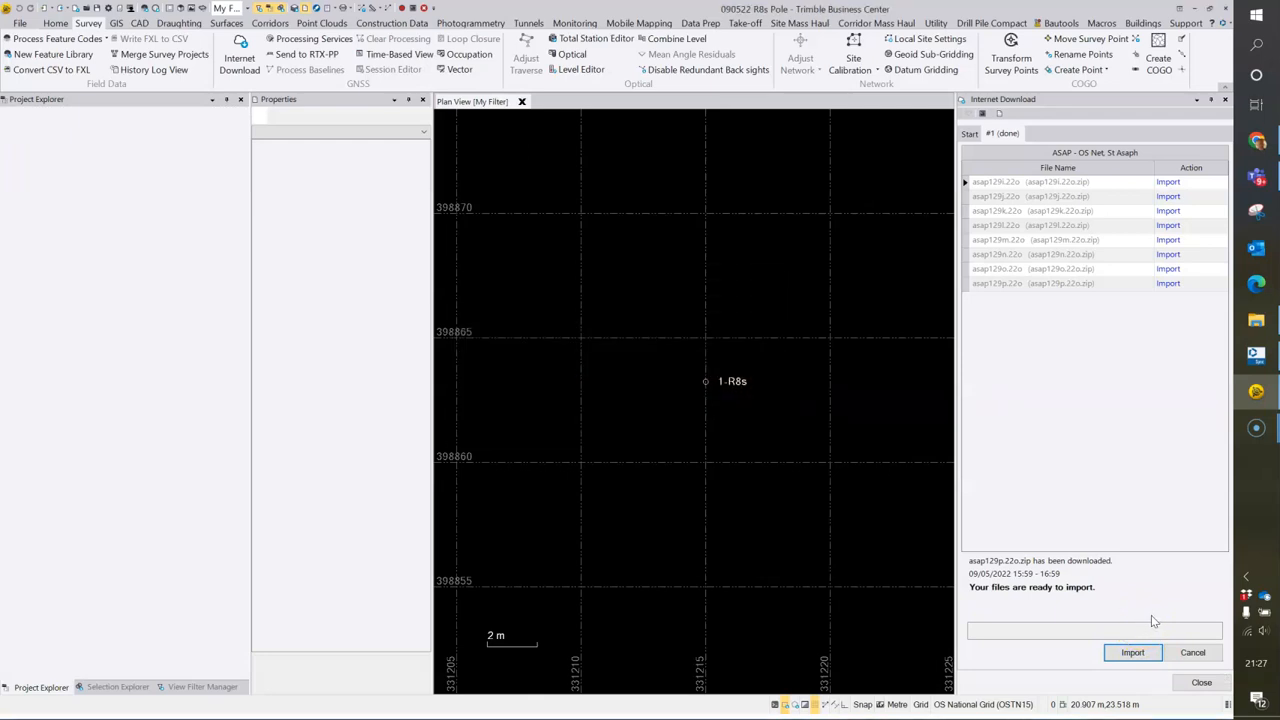
pyautogui.click(1132, 653)
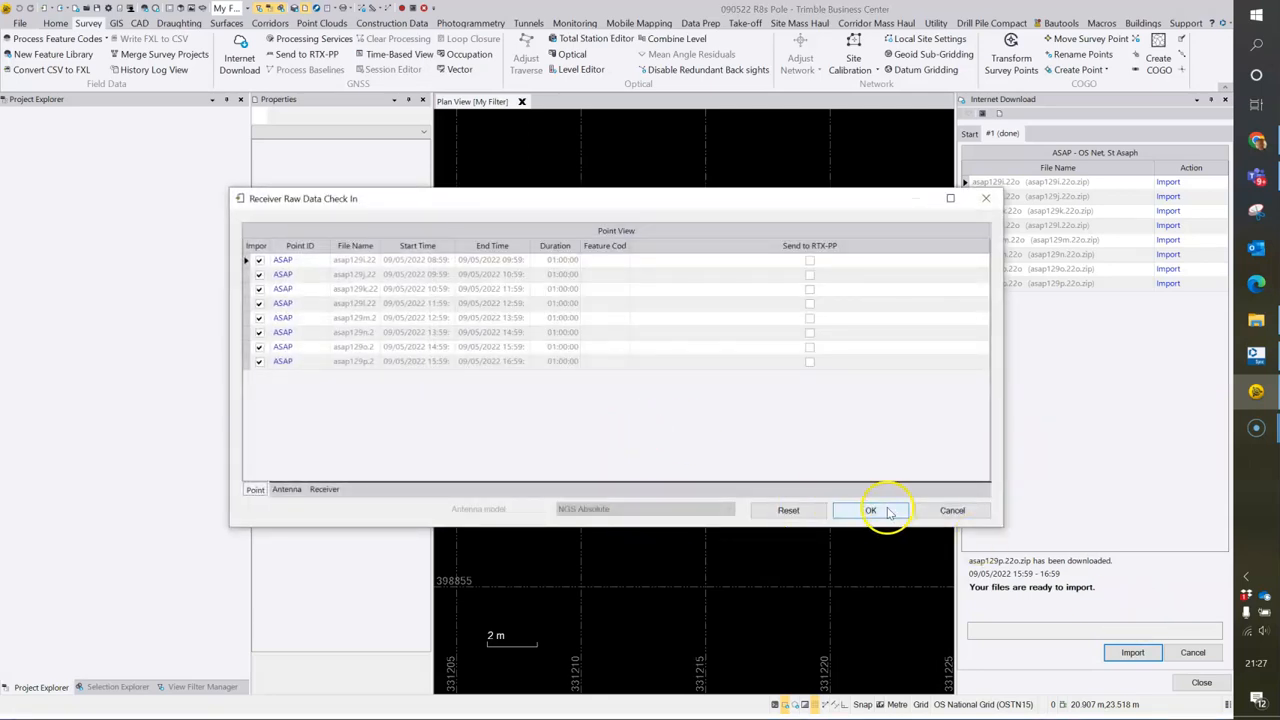
pyautogui.click(871, 510)
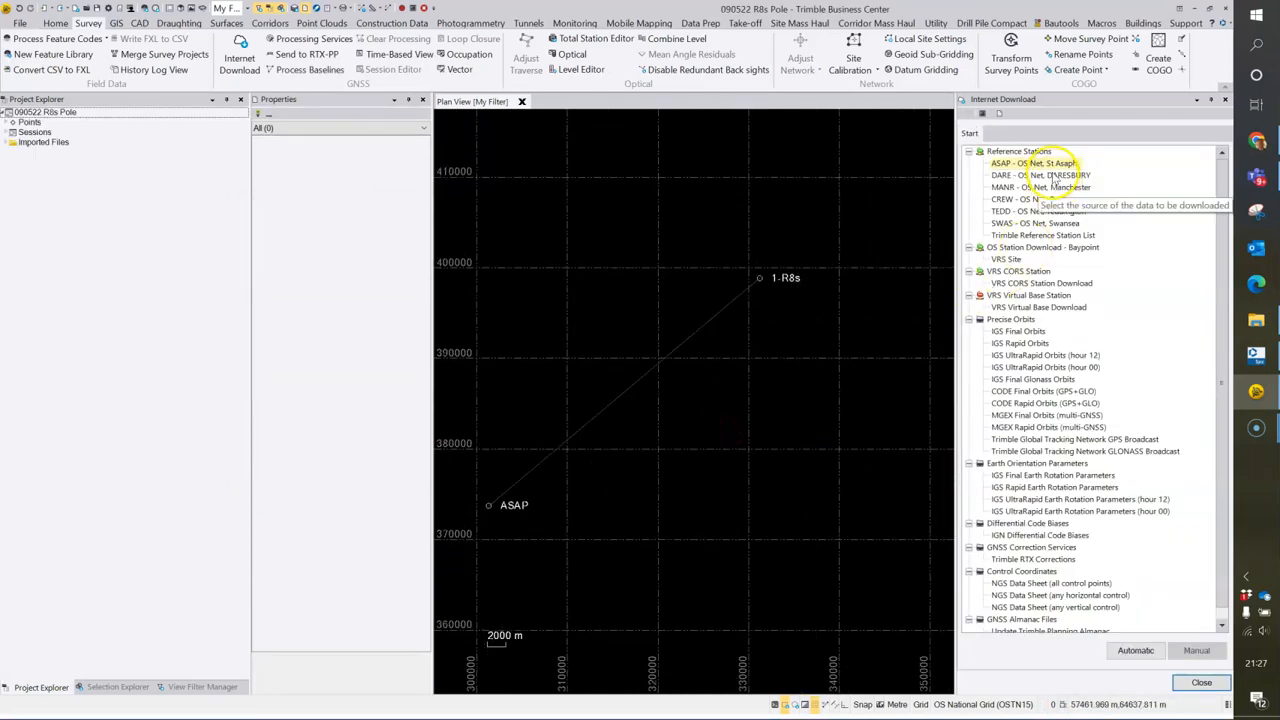
# Step: Download DARE - OS Net, Daresbury files for the project time span
pyautogui.click(1040, 175)
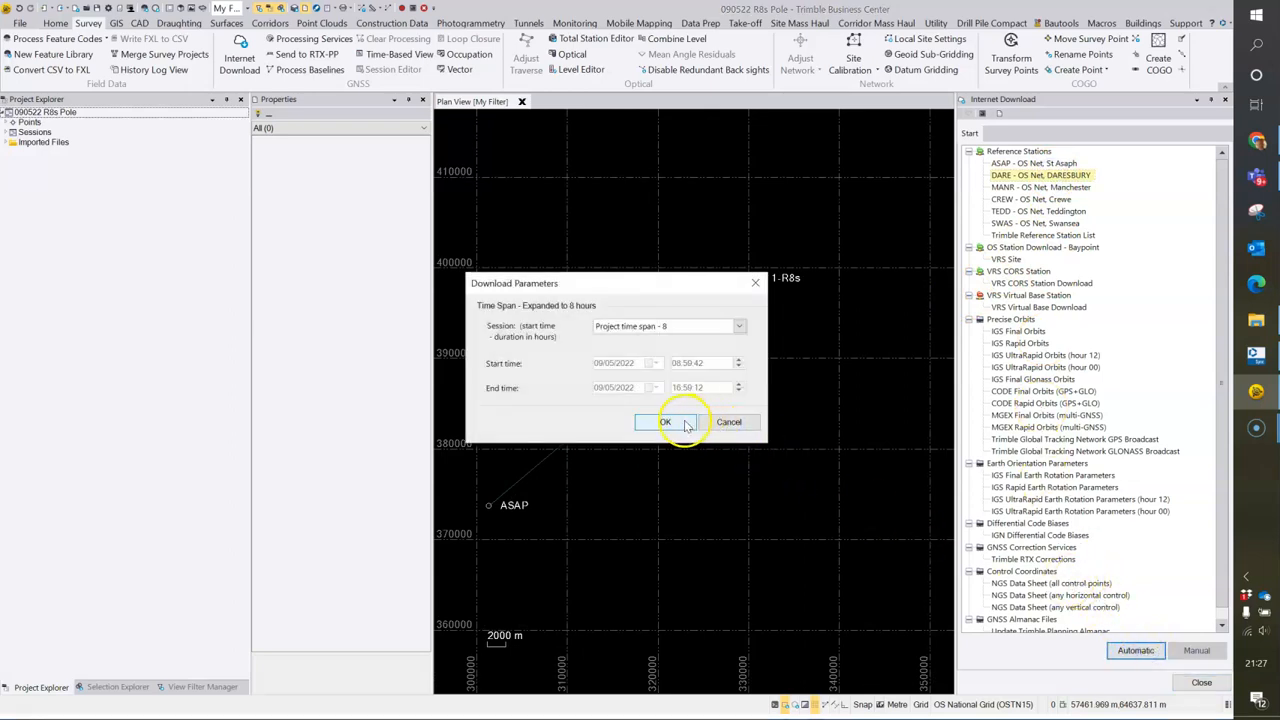
pyautogui.click(693, 422)
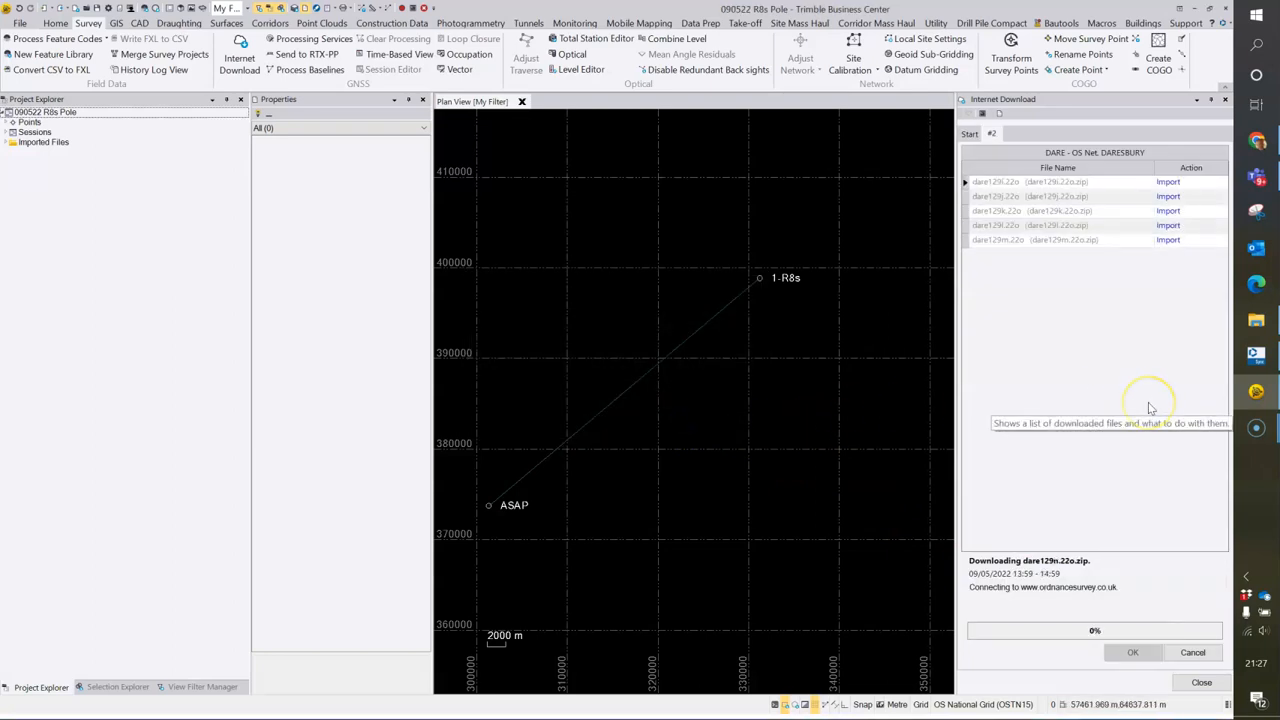